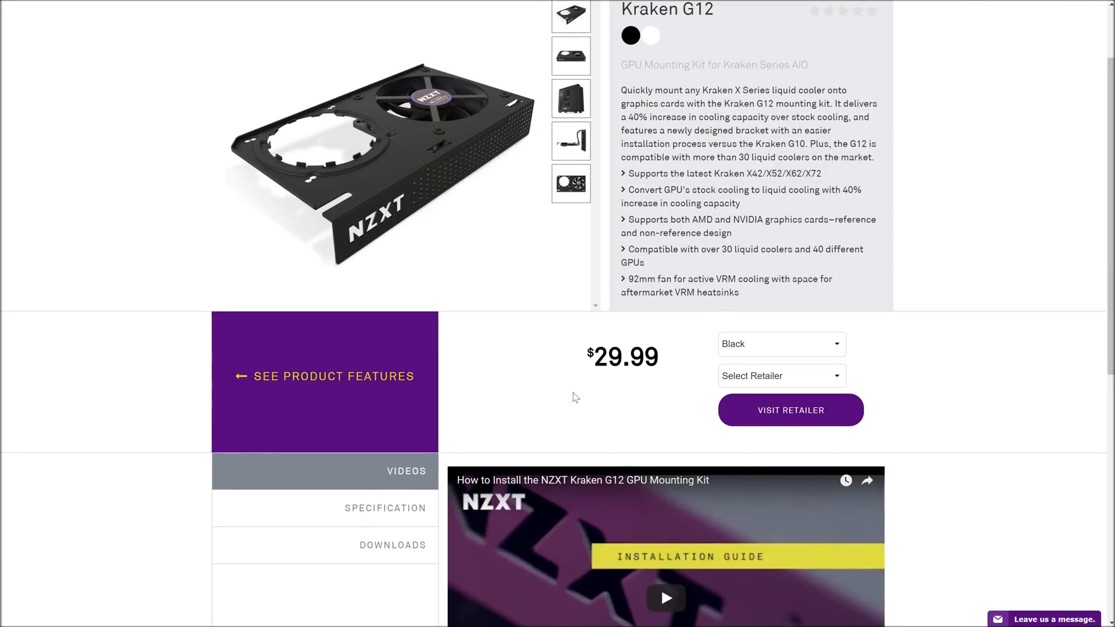
Step: Browse the Kraken G12 page and switch the bracket colour to the white version
scroll("down", 3)
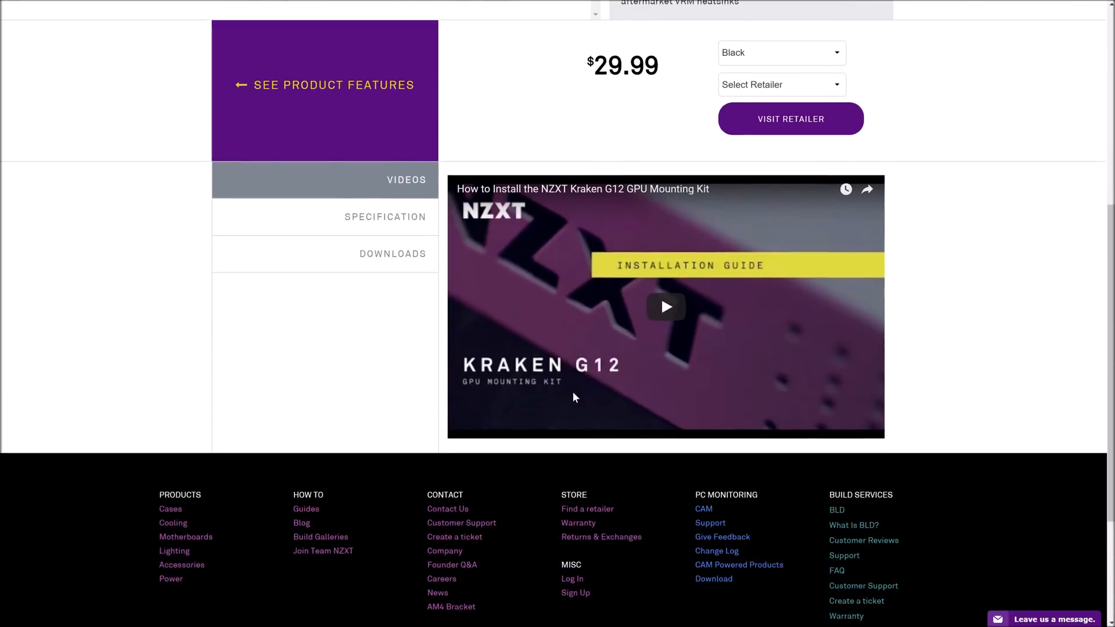
scroll("up", 3)
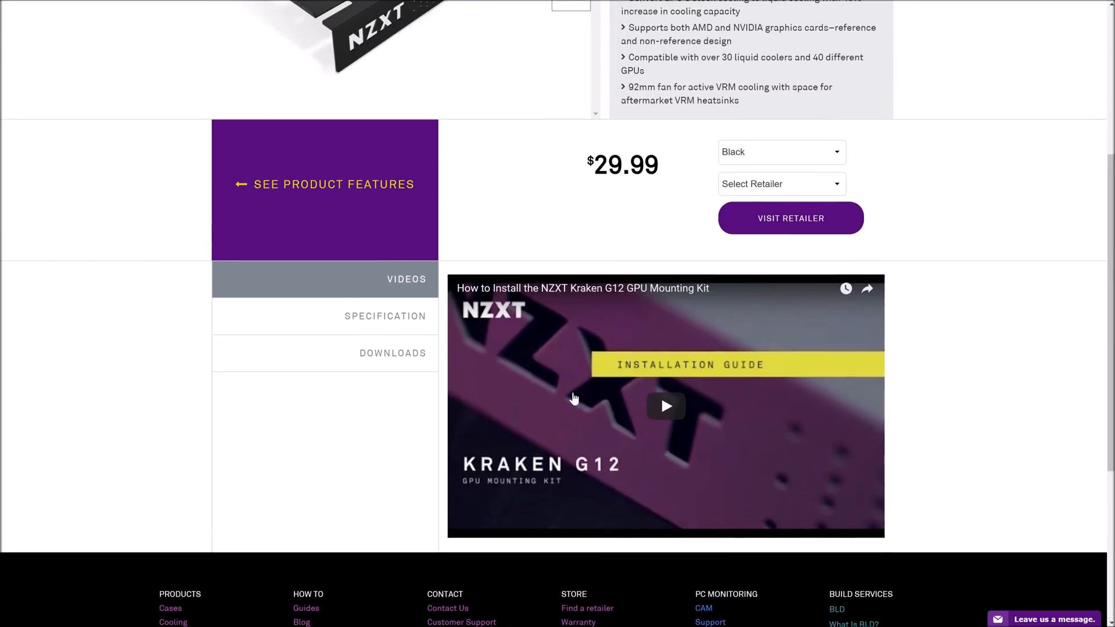
scroll("up", 3)
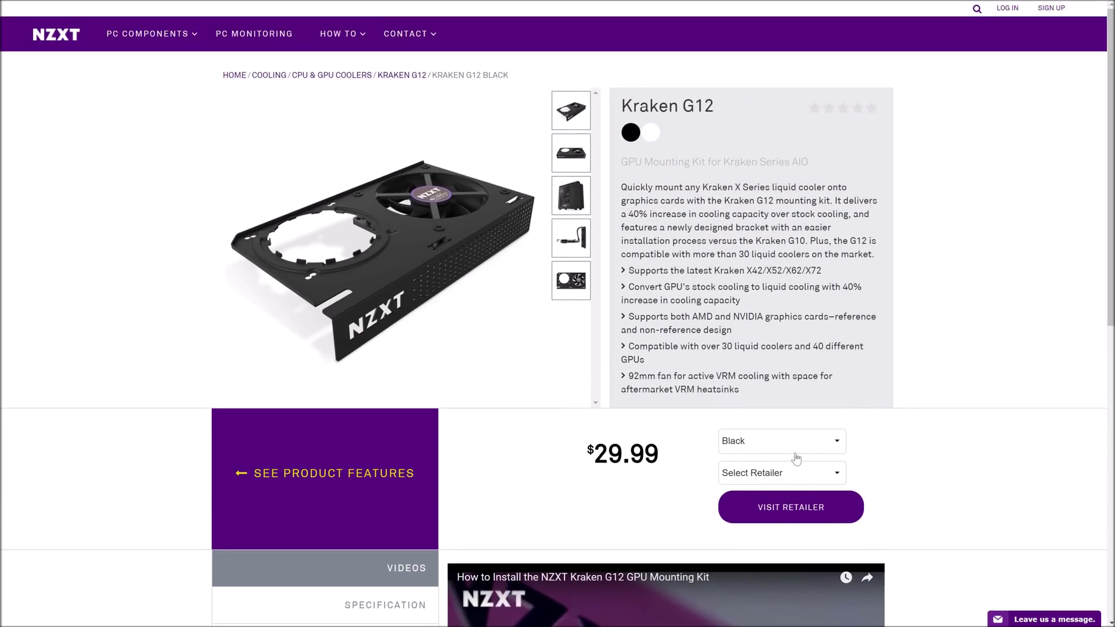
left_click(780, 441)
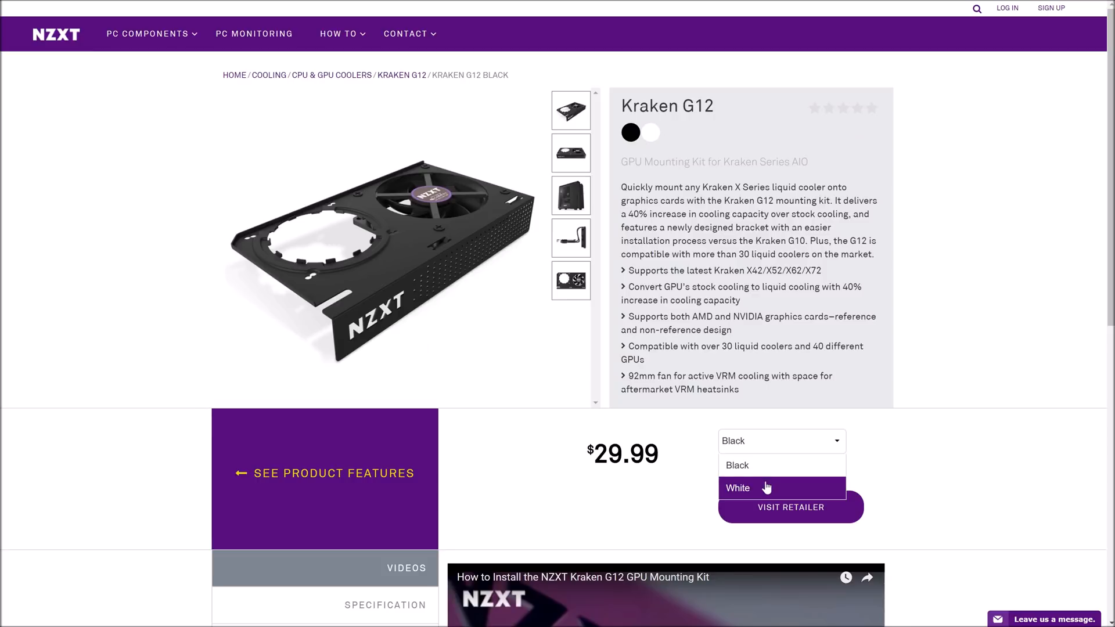
left_click(737, 488)
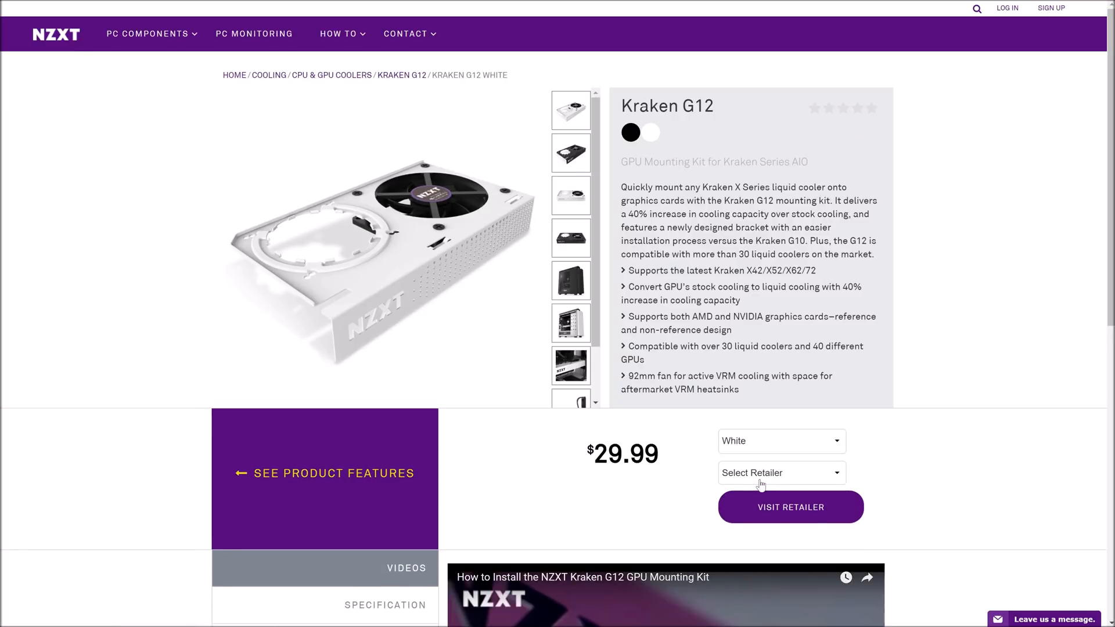
mouse_move(775, 479)
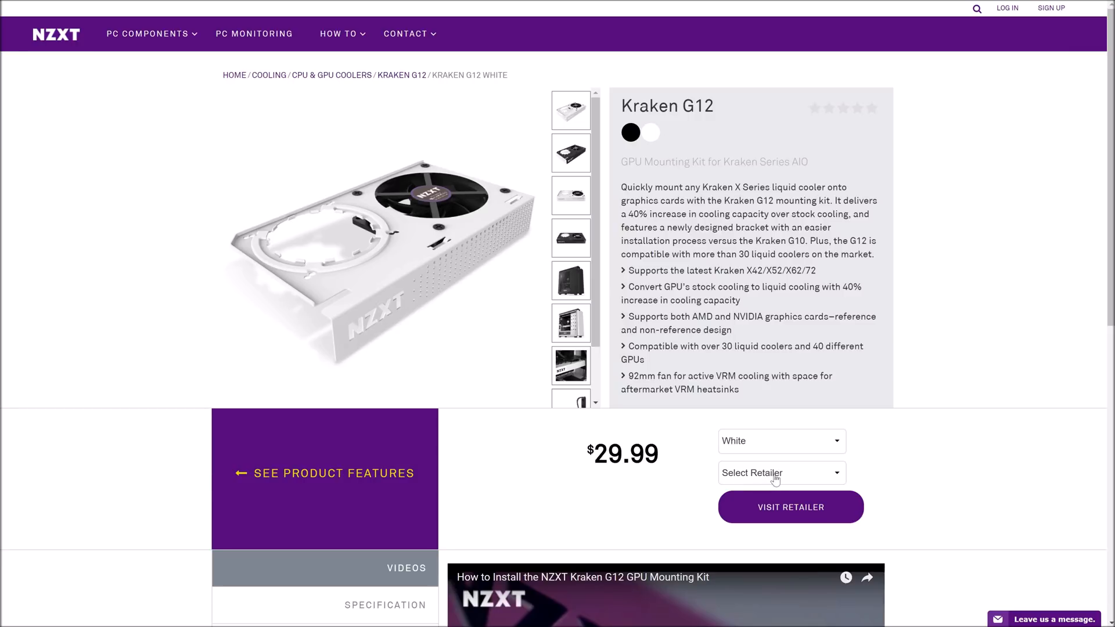
Step: Check the retailer list, return to the black version and view the in-case product photos
left_click(781, 473)
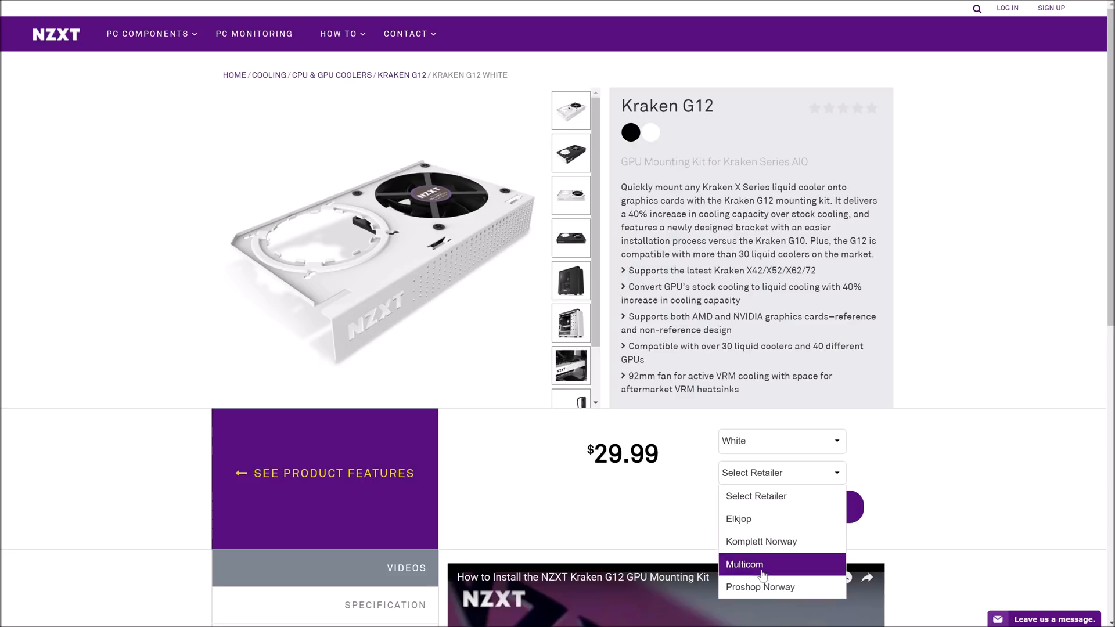
mouse_move(838, 485)
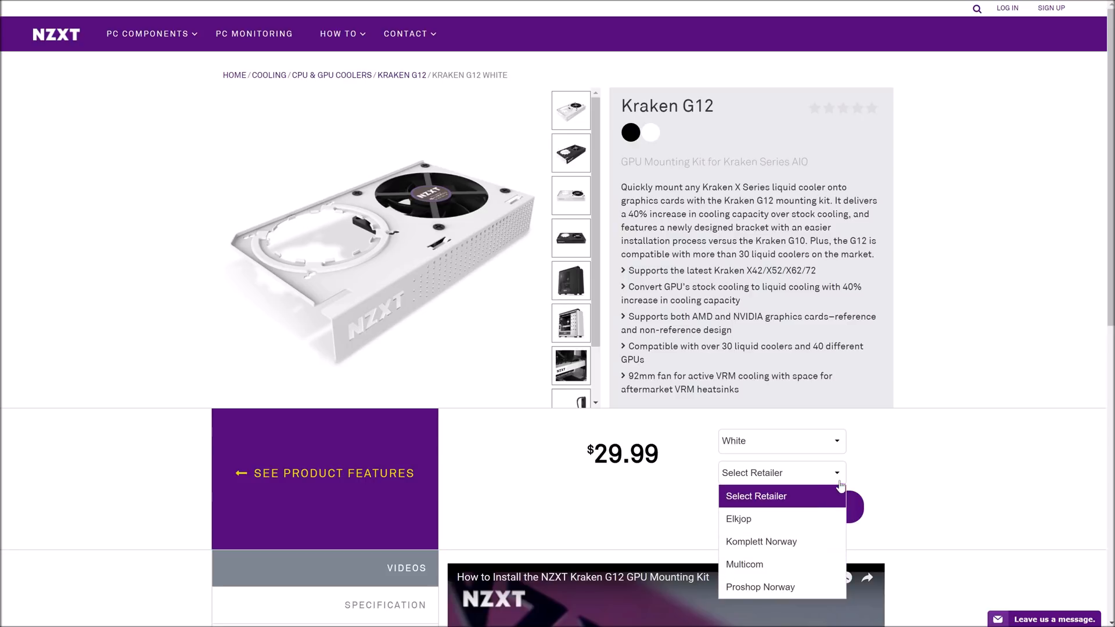
left_click(780, 441)
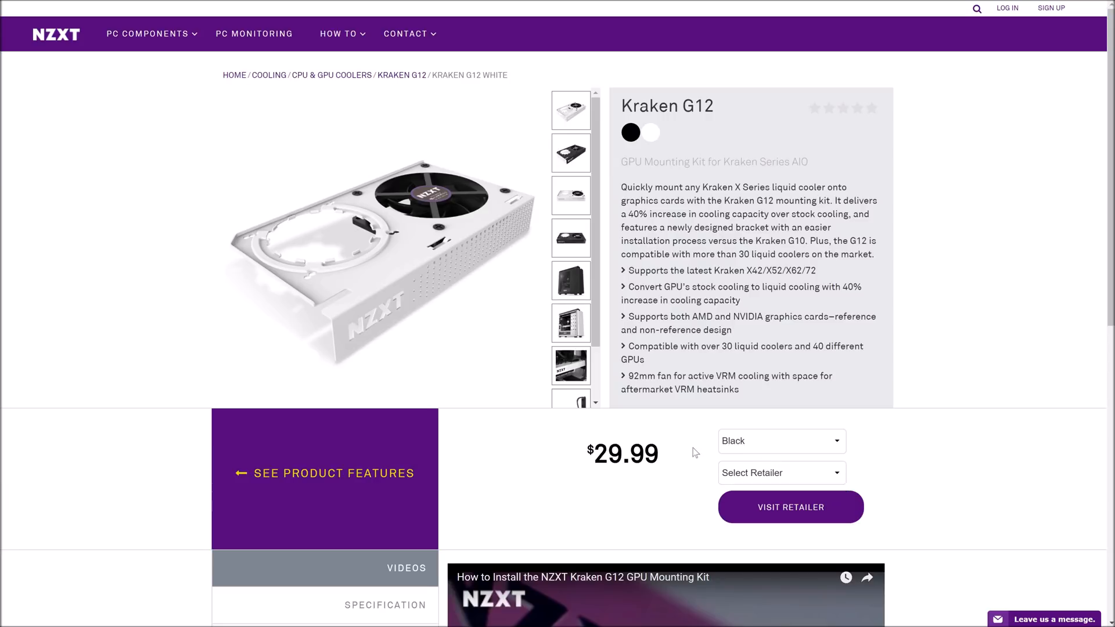
left_click(629, 132)
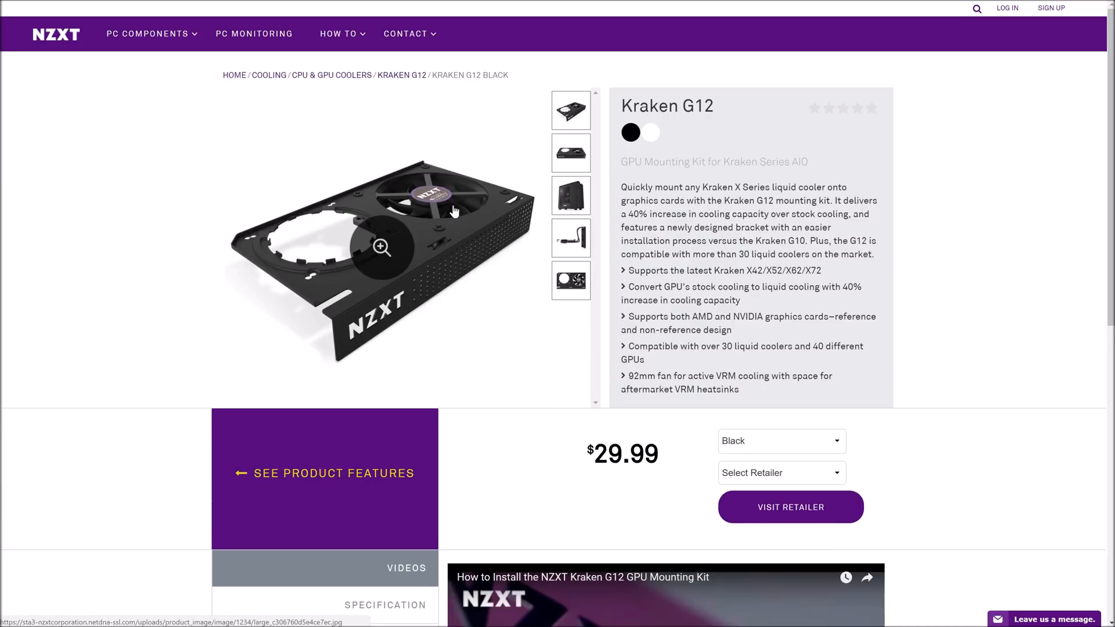
mouse_move(382, 254)
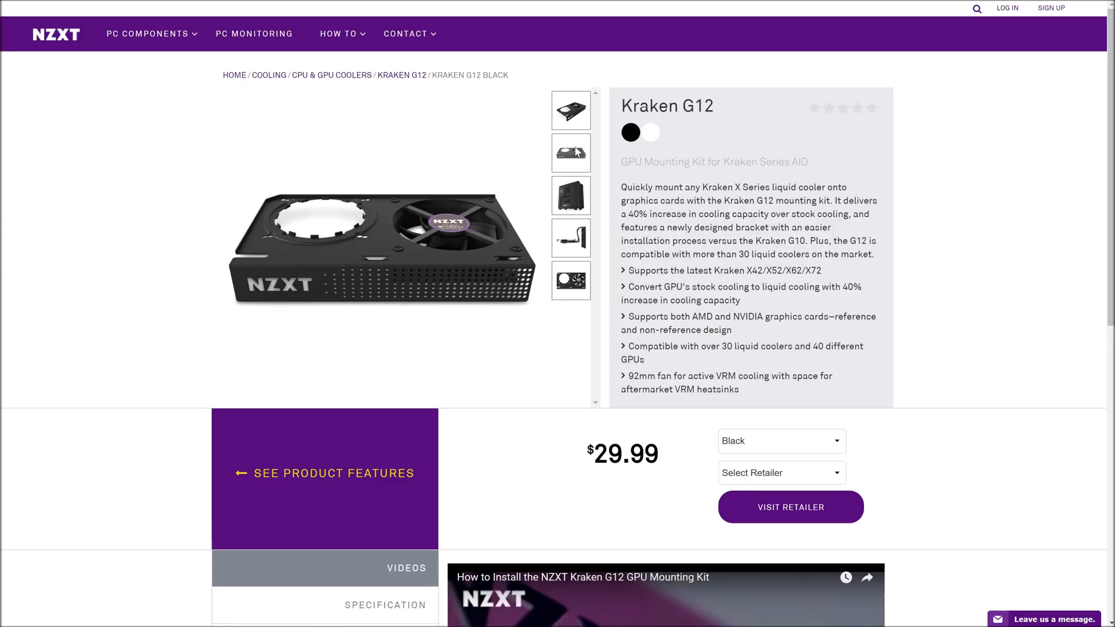
left_click(570, 195)
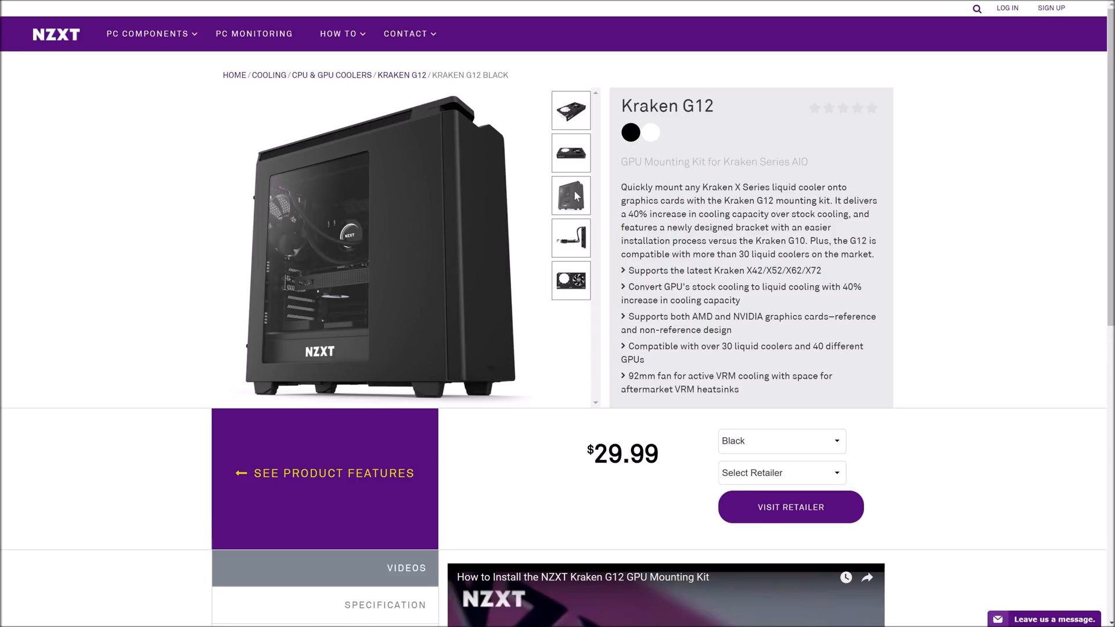
left_click(570, 239)
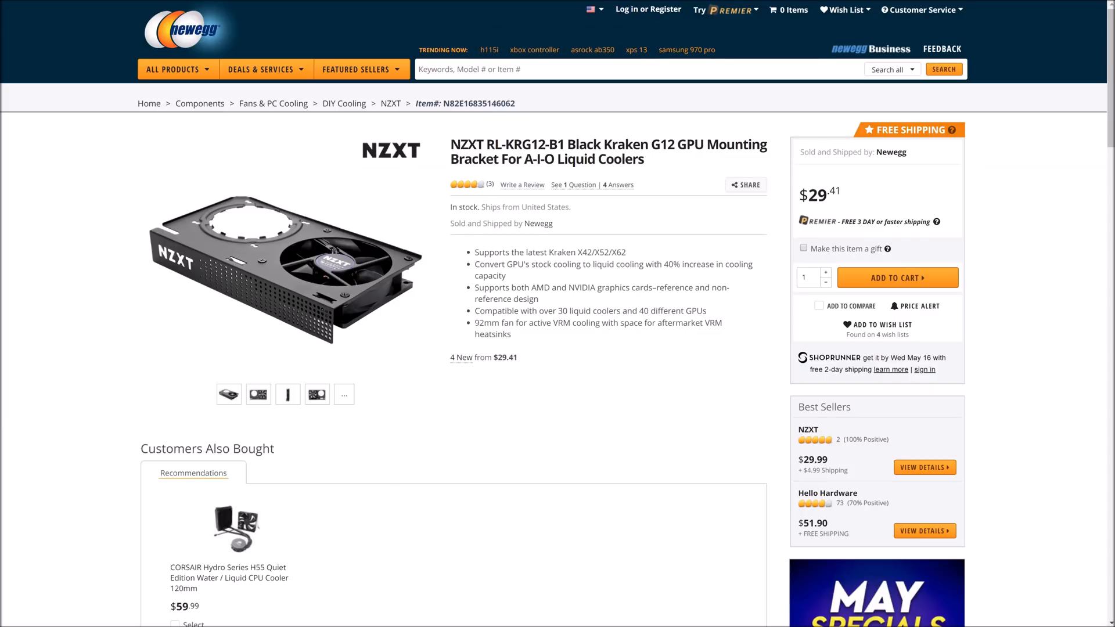
Step: View the Corsair H55 gallery photos including the full boxed kit contents
scroll("down", 3)
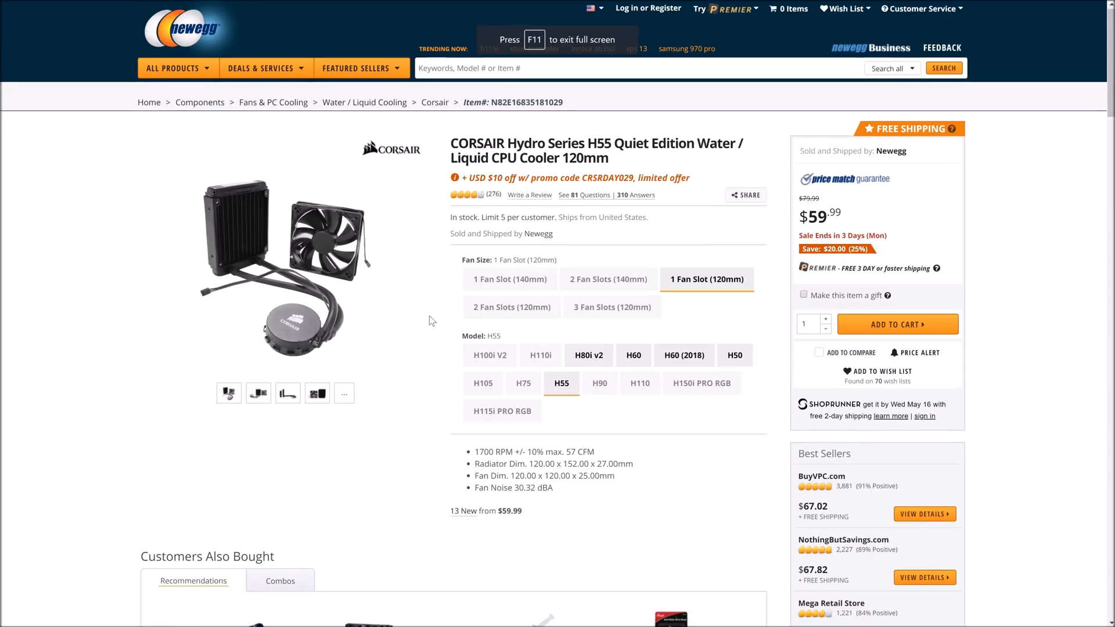
mouse_move(287, 394)
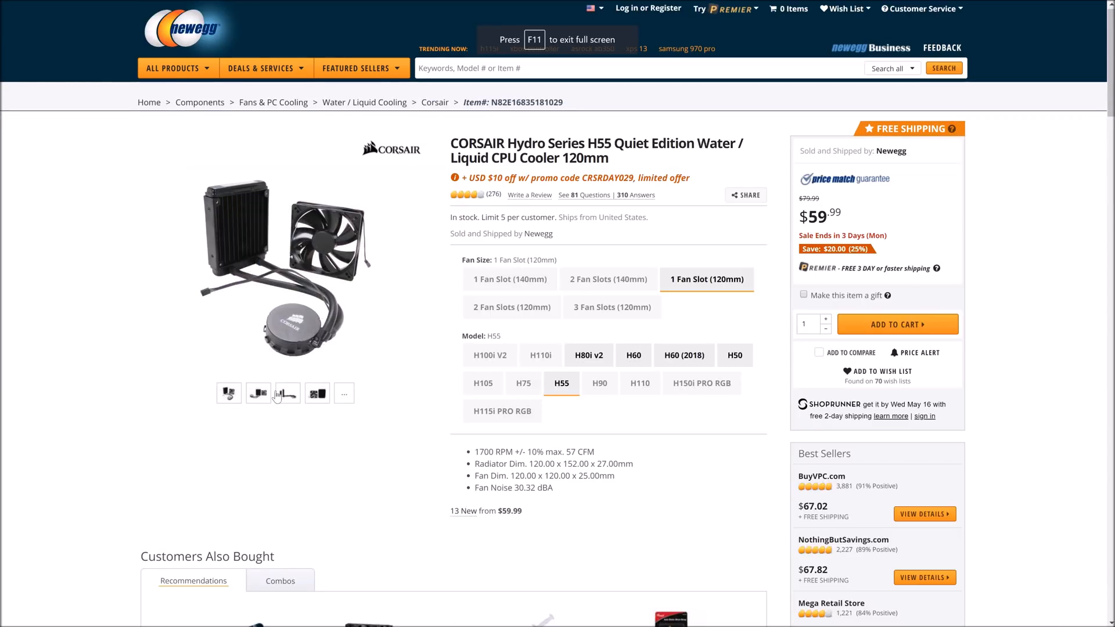
mouse_move(229, 394)
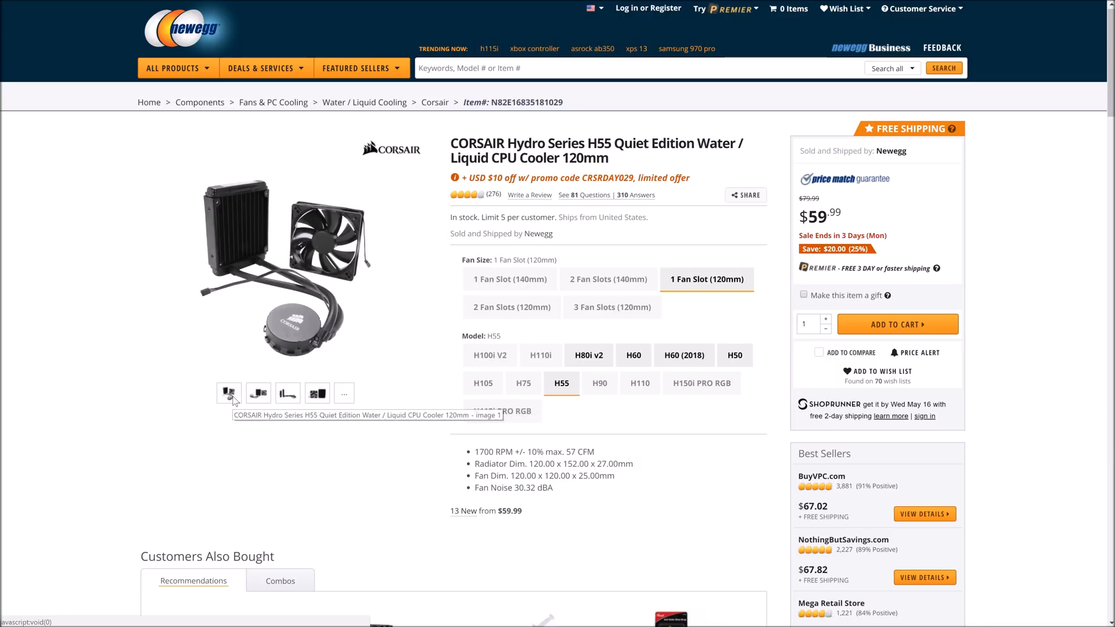
left_click(287, 393)
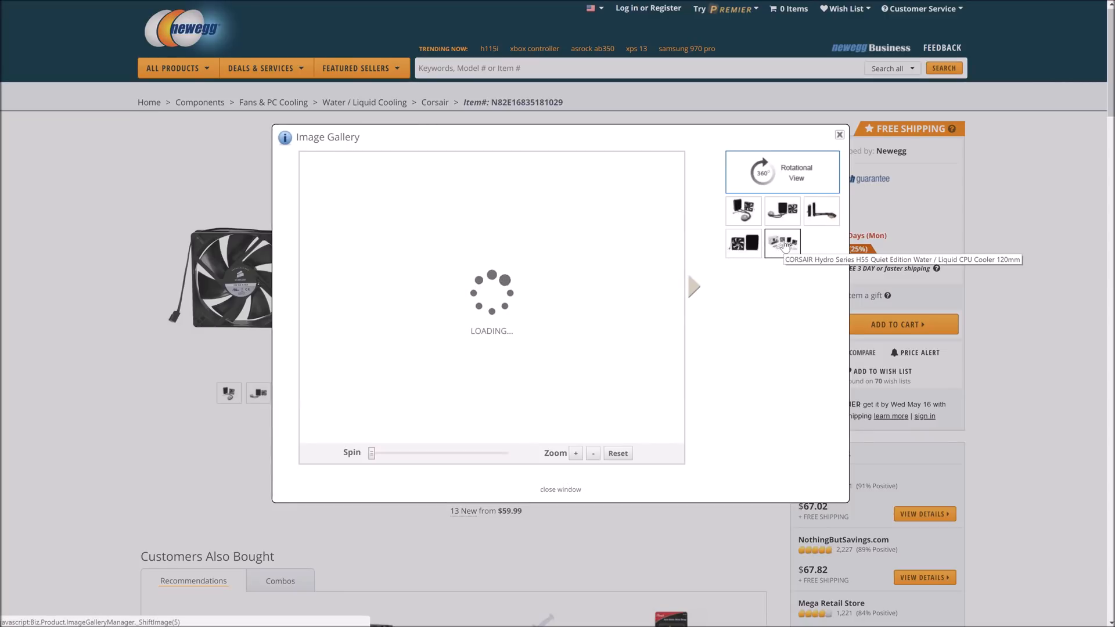
left_click(781, 243)
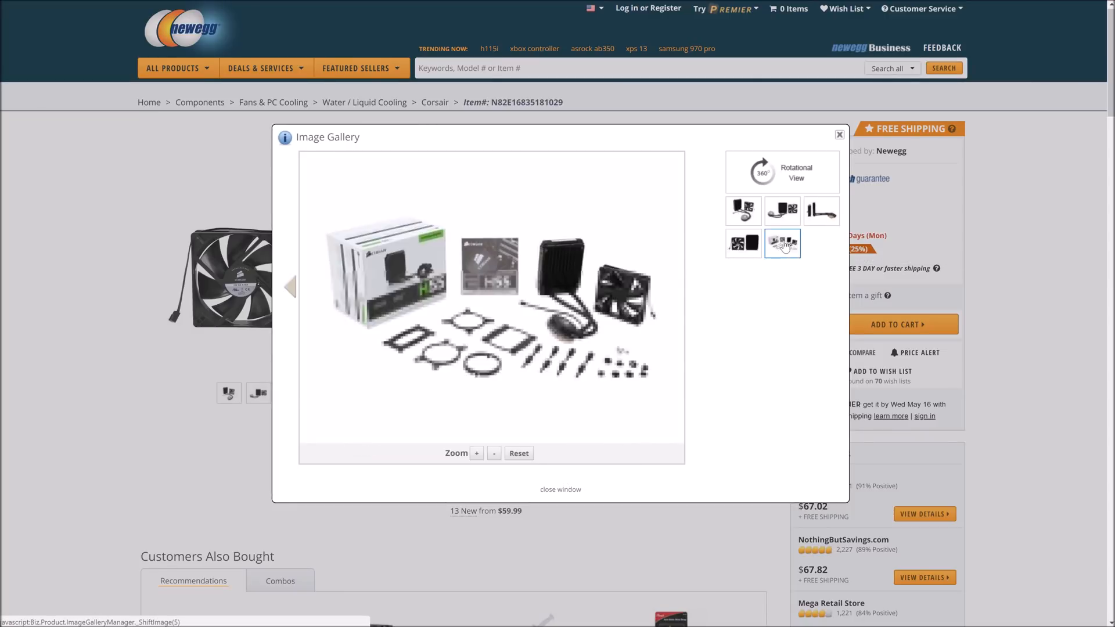
left_click(742, 243)
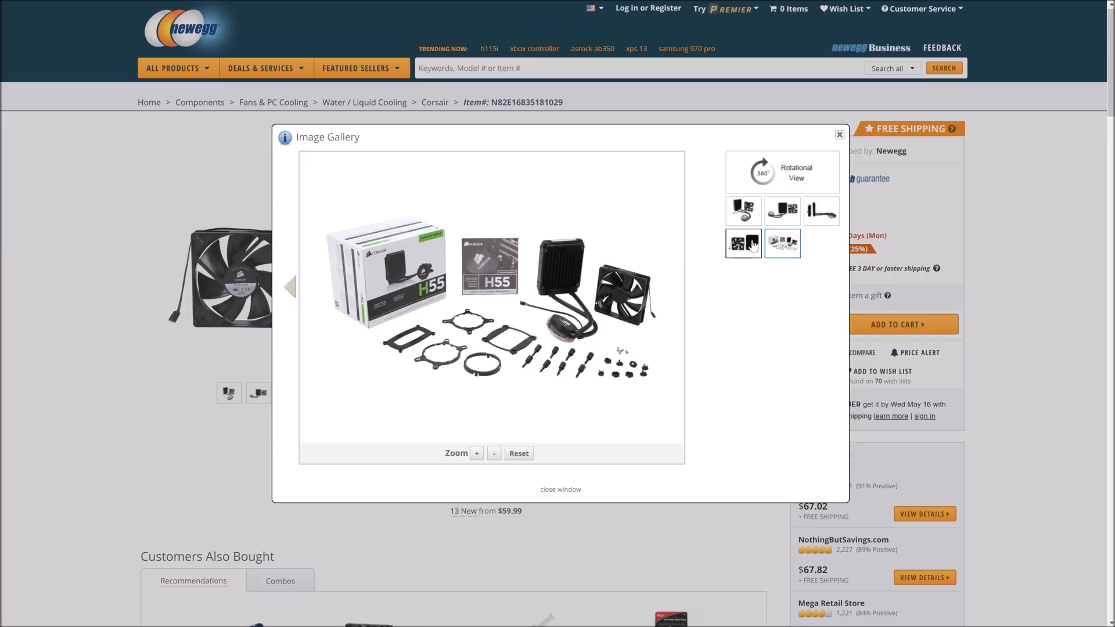
left_click(821, 210)
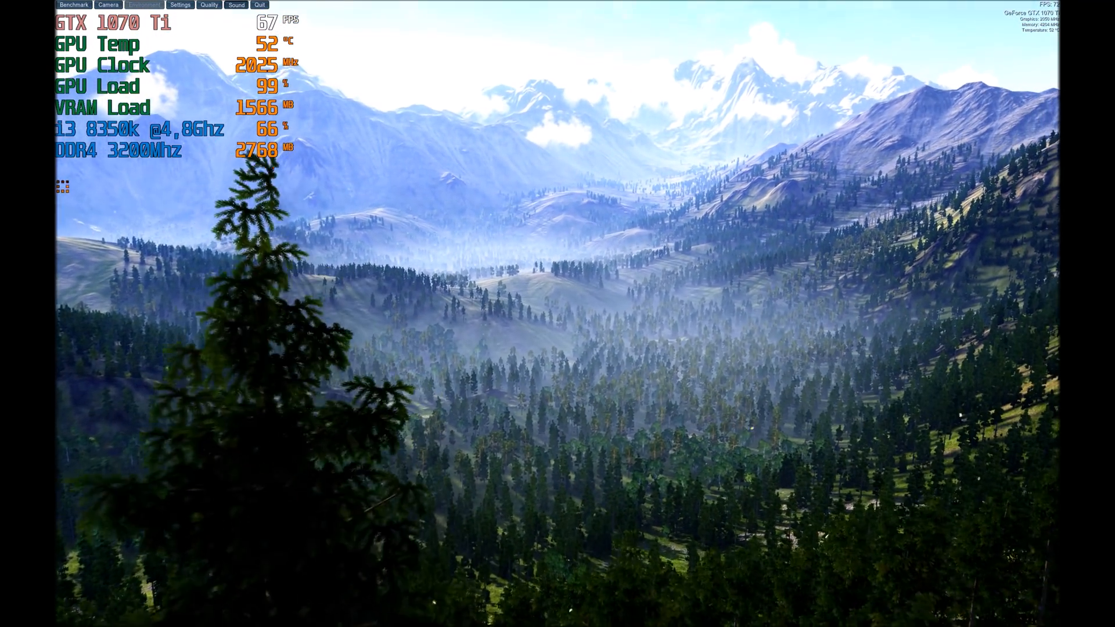
Step: Let the Valley scene run at 99% GPU load with the overlay reading 52 °C
left_click(144, 5)
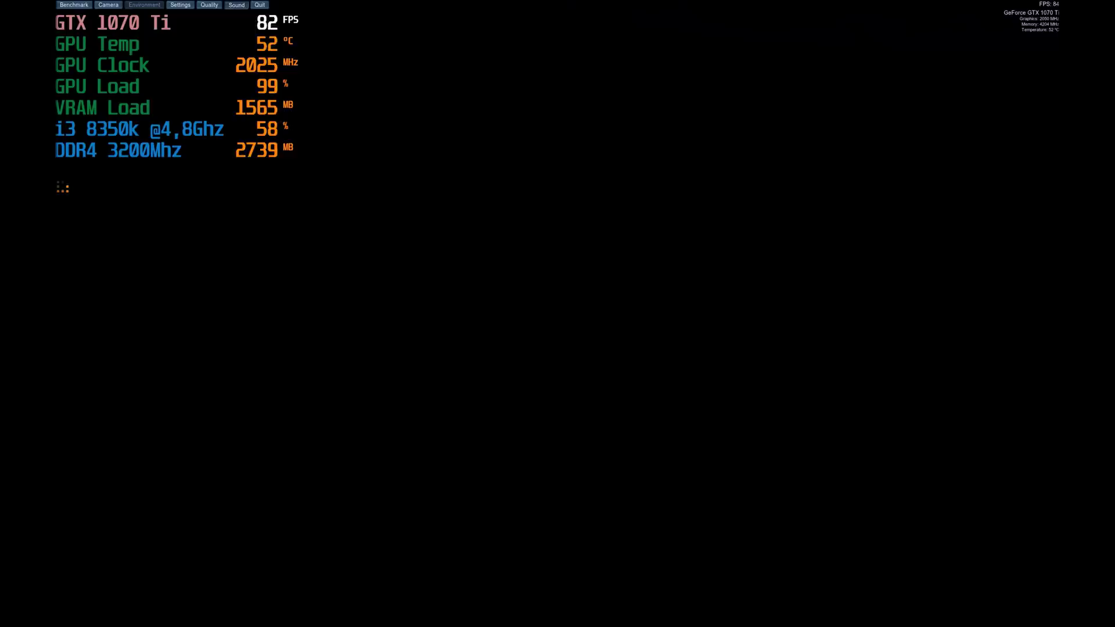